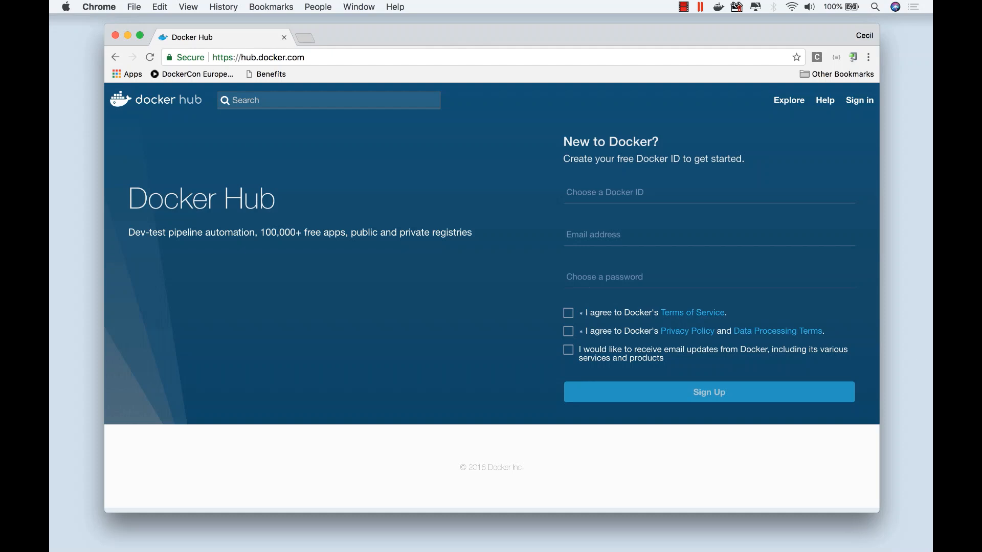
mouse_move(846, 119)
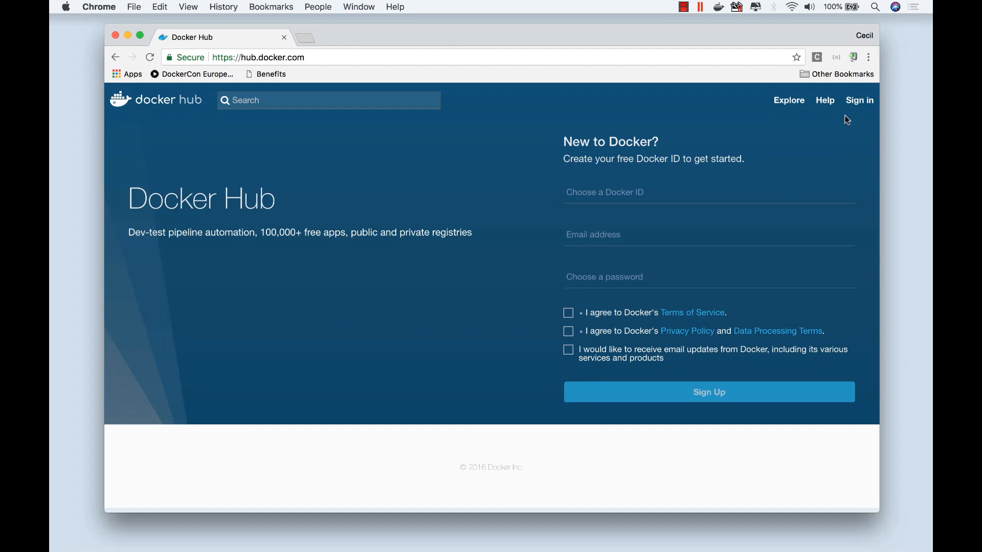
mouse_move(859, 102)
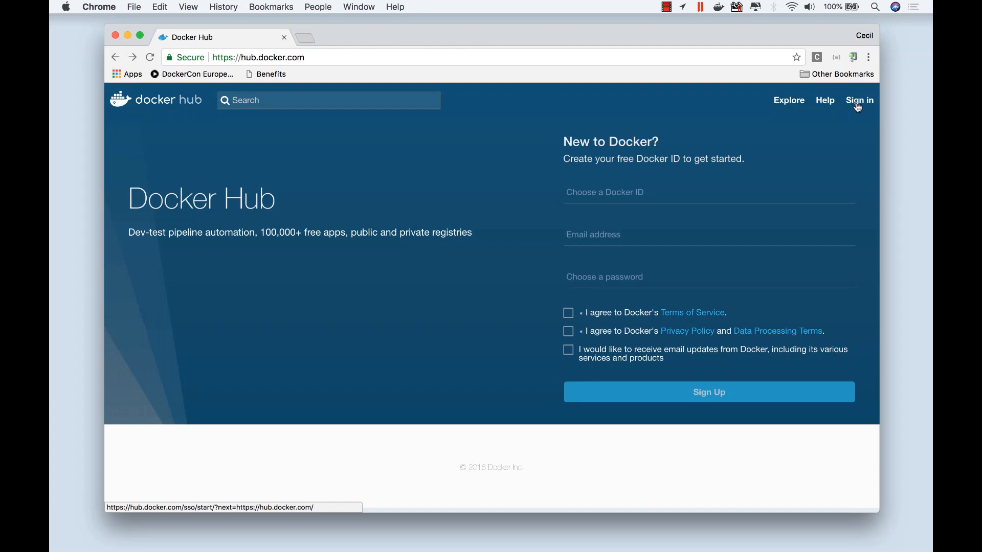
- Sign in to the cecilphillip Docker account with the entered credentials
left_click(859, 100)
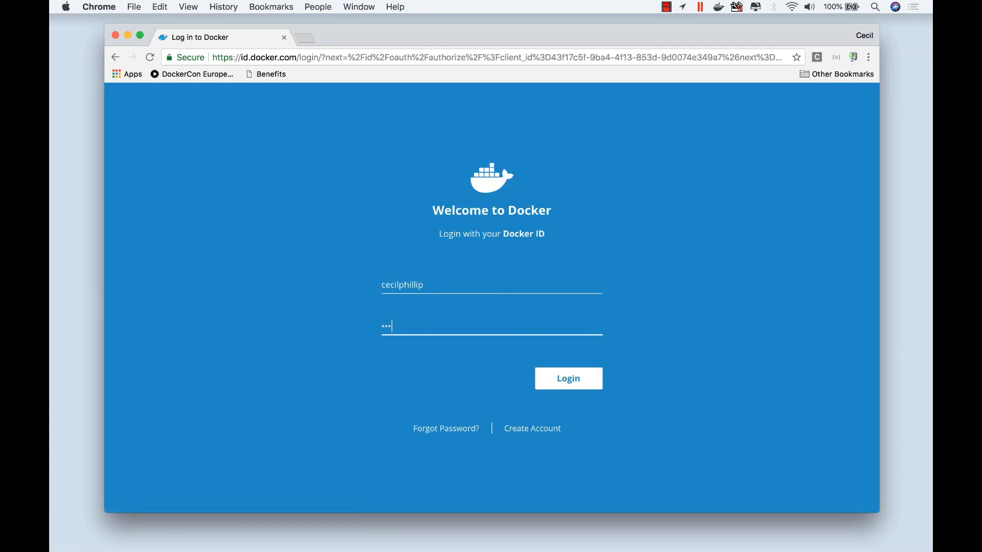
left_click(567, 379)
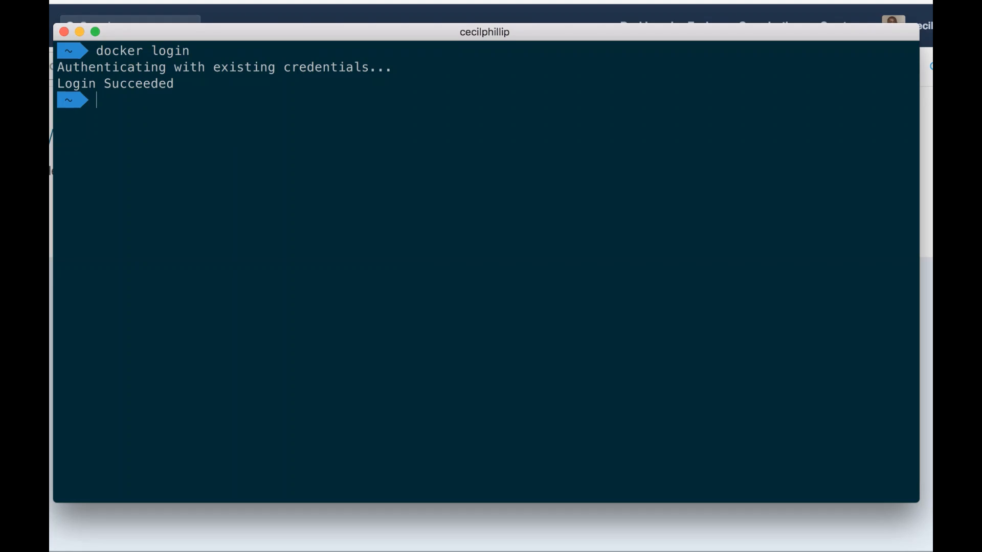
- Run docker images to list local images, including cecilphillip/awesomeapp
type("d")
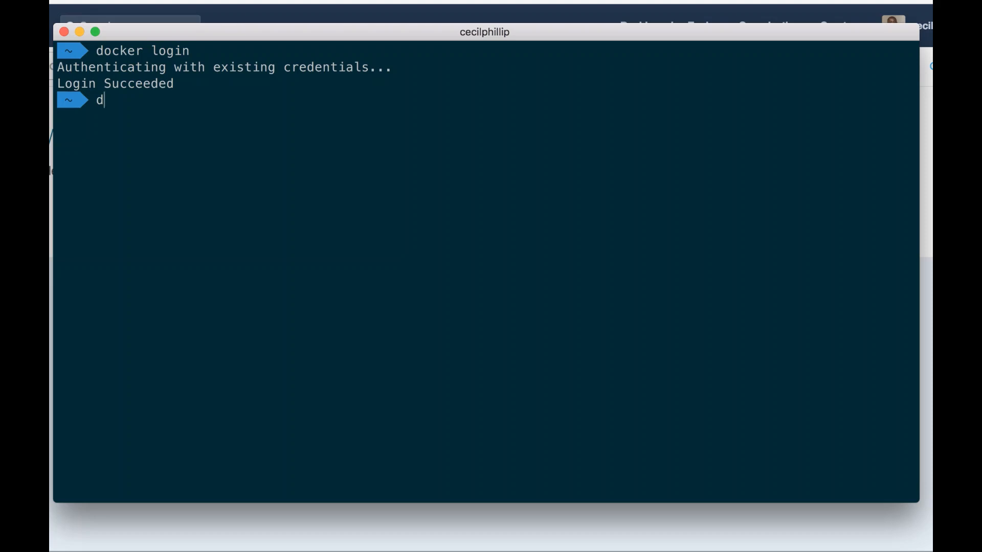
type("ocker images")
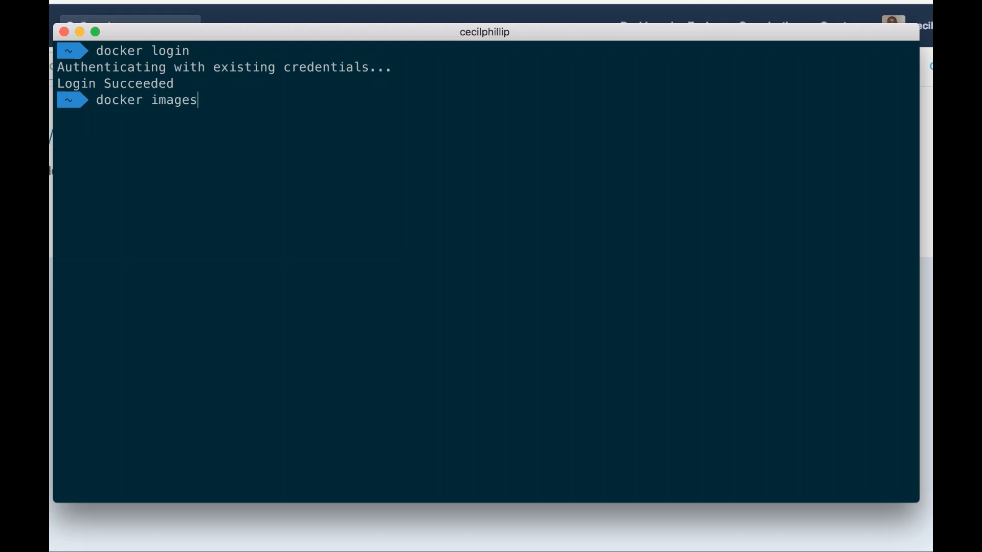
key("Return")
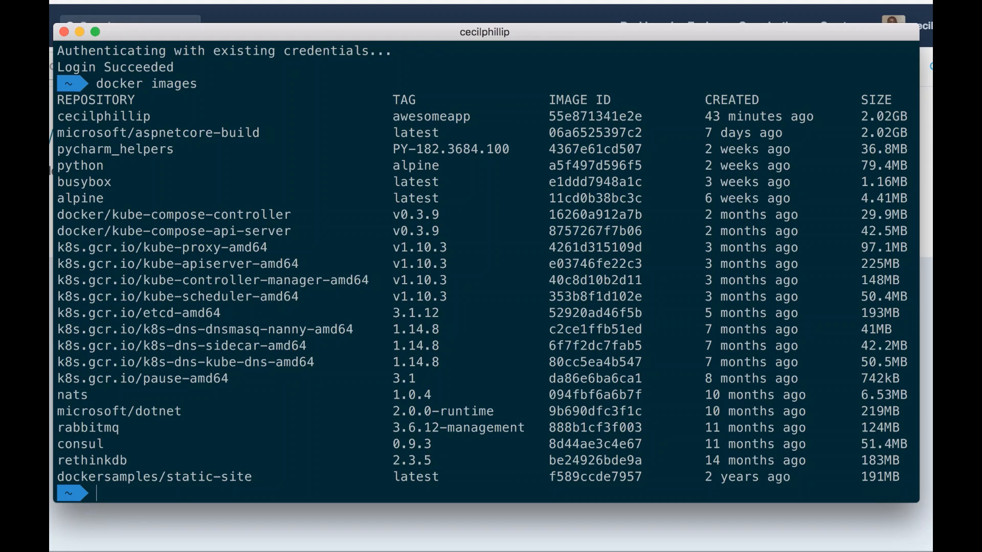
type("d")
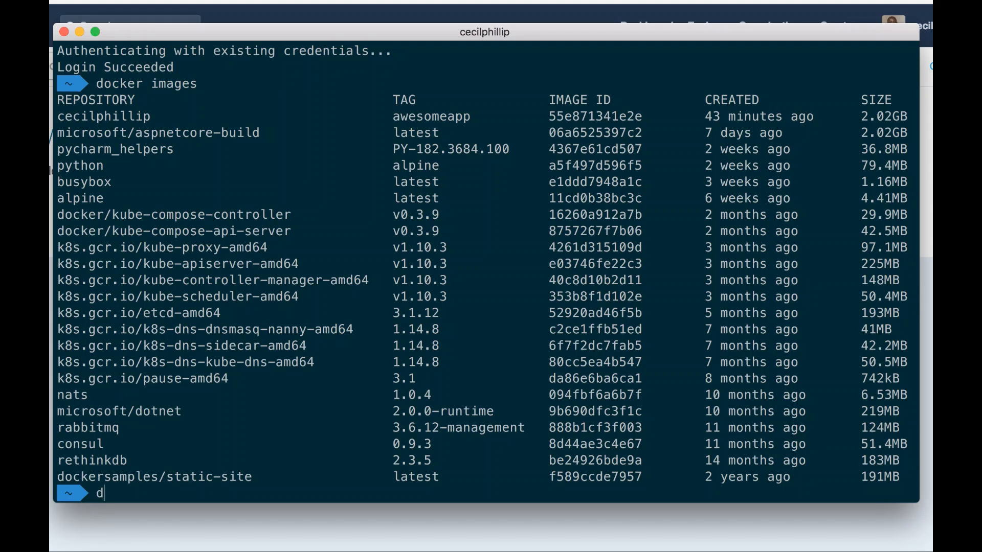
- Tag cecilphillip:awesomeapp as cecilphillip/firstimage with docker tag
type("ocker ta")
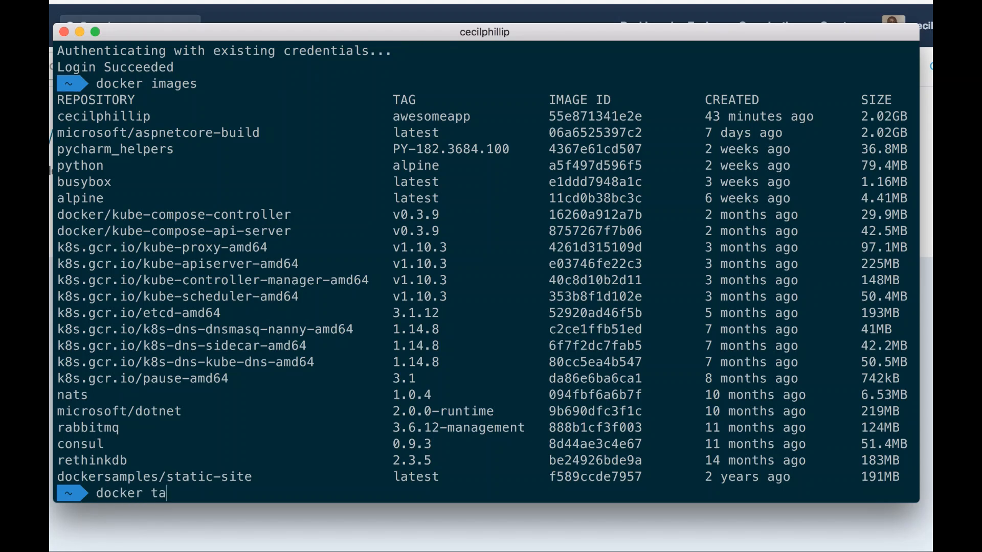
type("g cec")
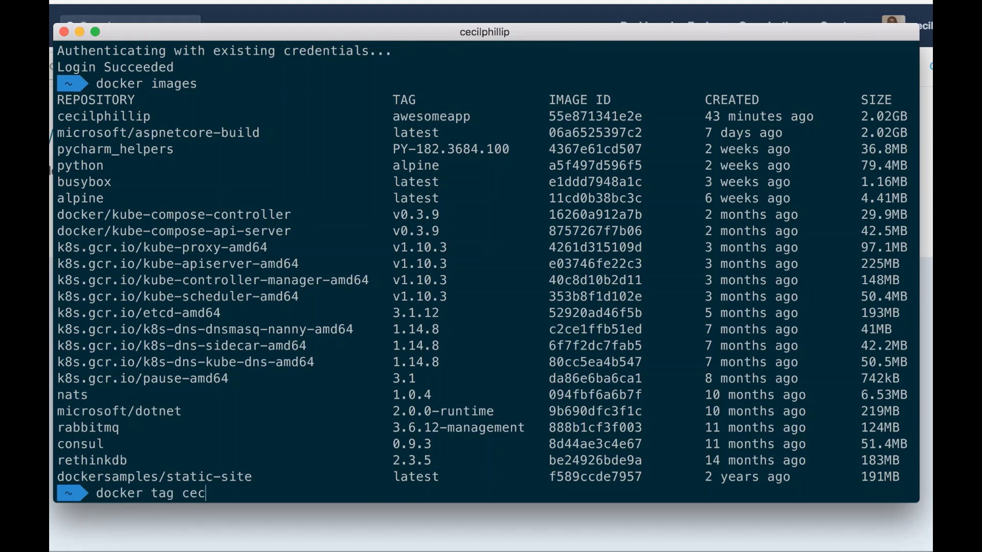
type("ilphillip:a")
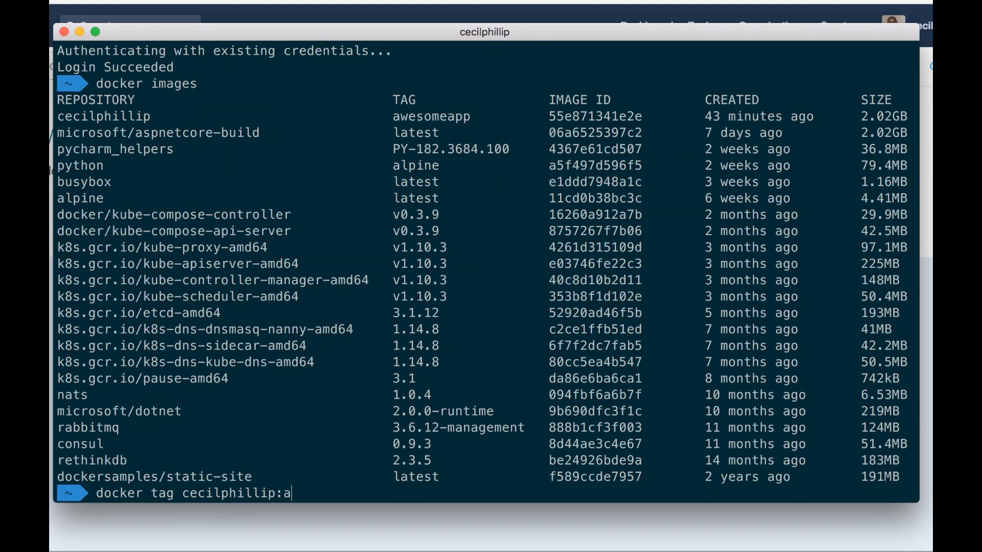
type("wesomeapp")
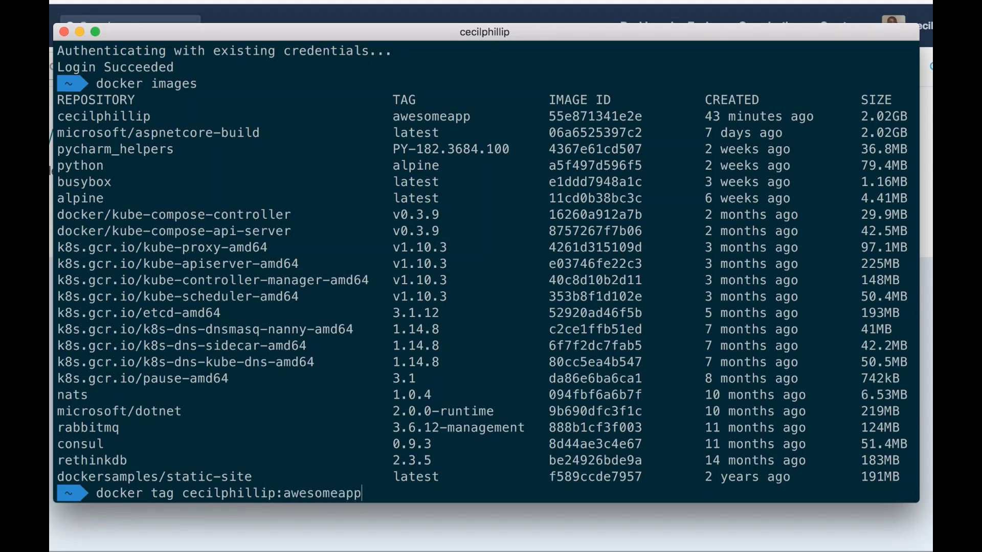
type("cecilphill")
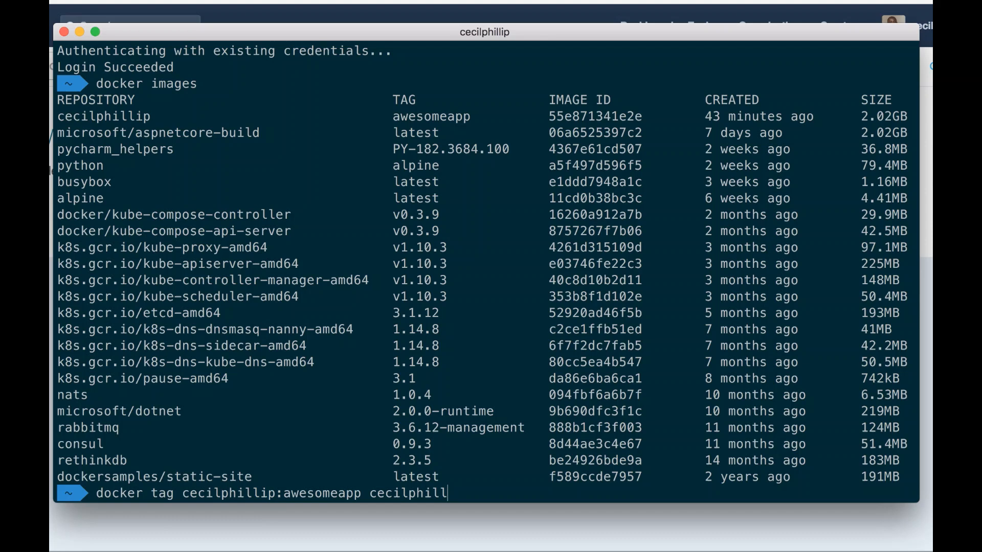
type("/")
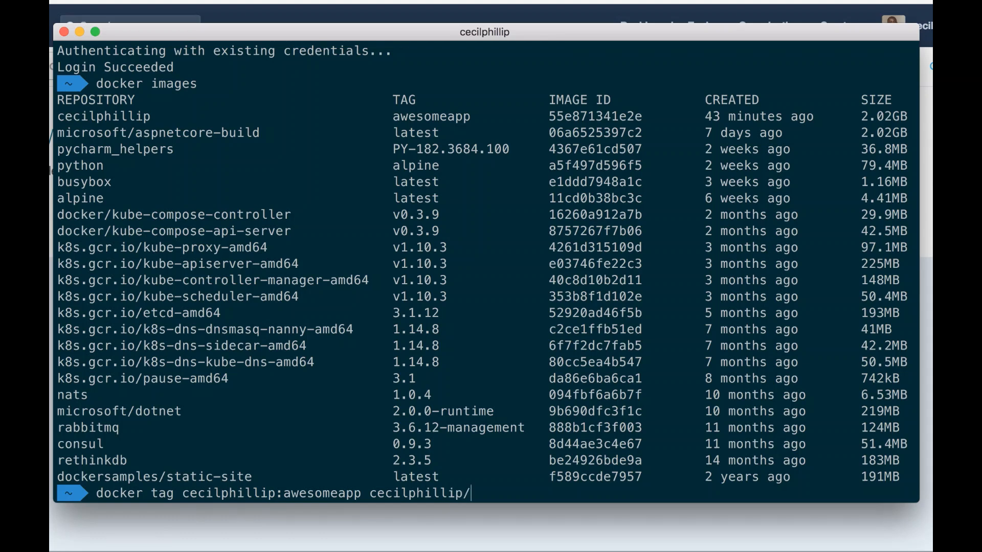
type("firstimage")
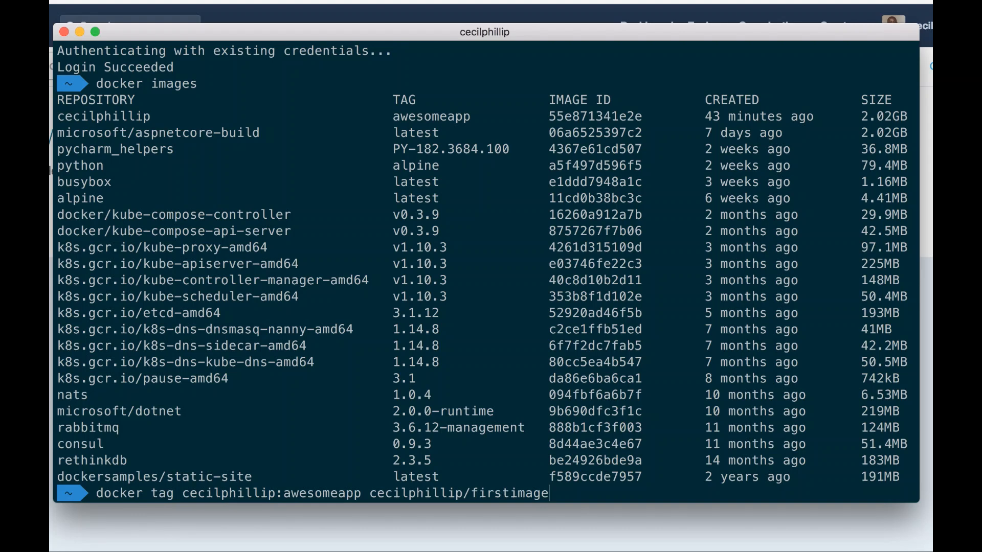
key("Return")
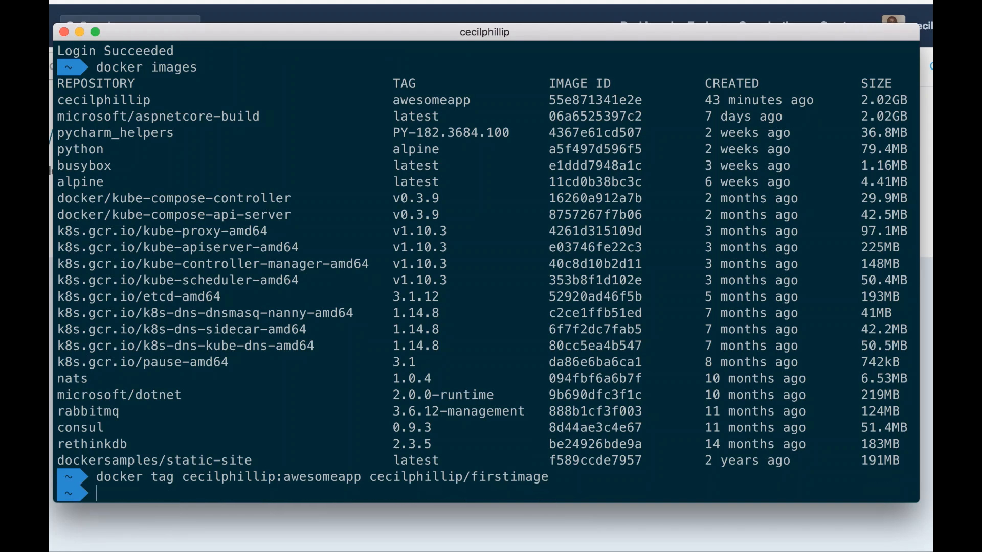
- Rerun docker images to confirm cecilphillip/firstimage appears as latest
key("Return")
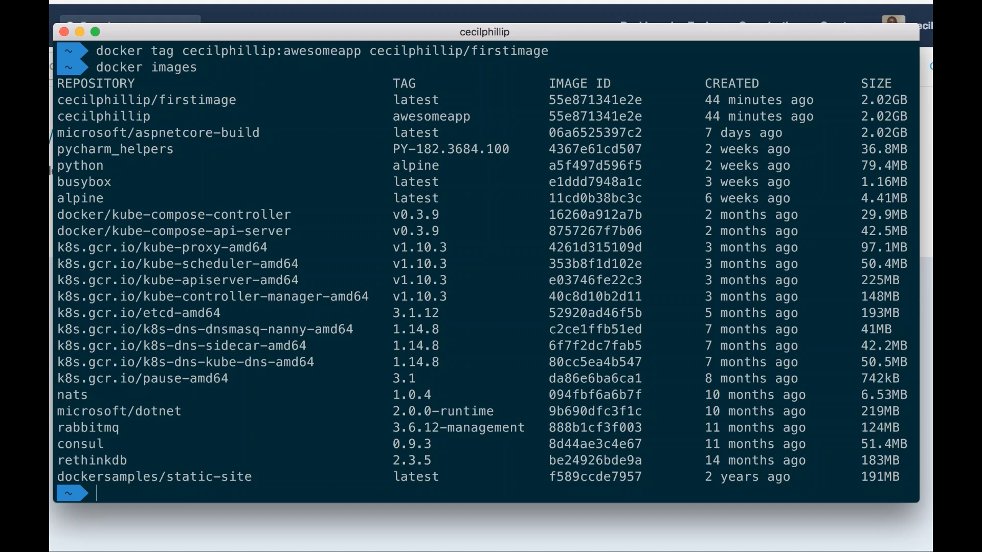
type("docker")
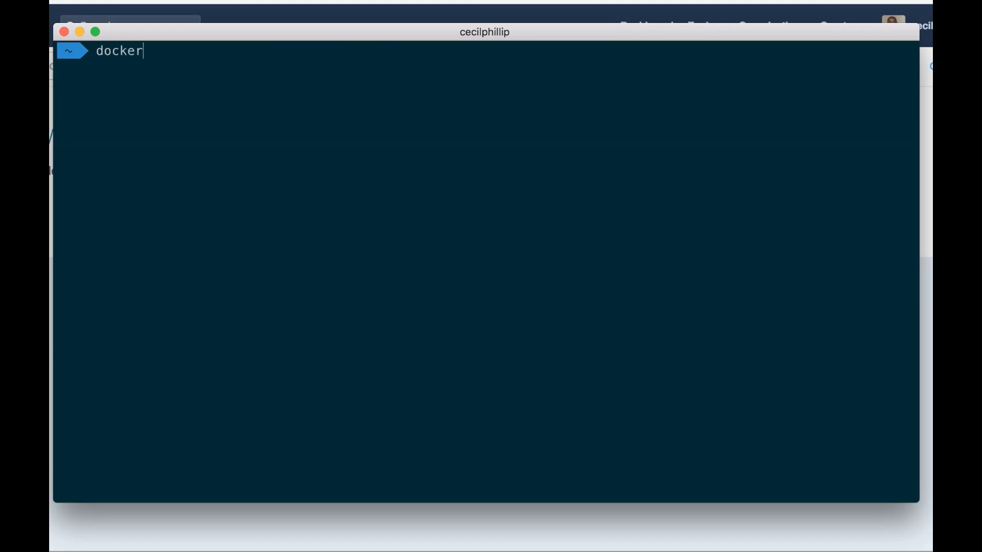
- Run docker push cecilphillip/firstimage to upload the image to Docker Hub
type("push ceci")
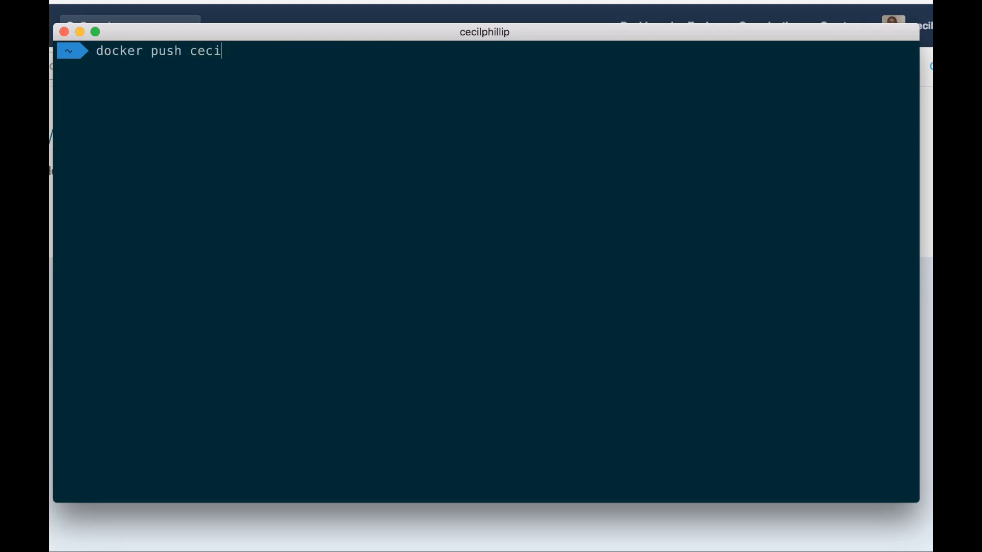
type("lphillip/")
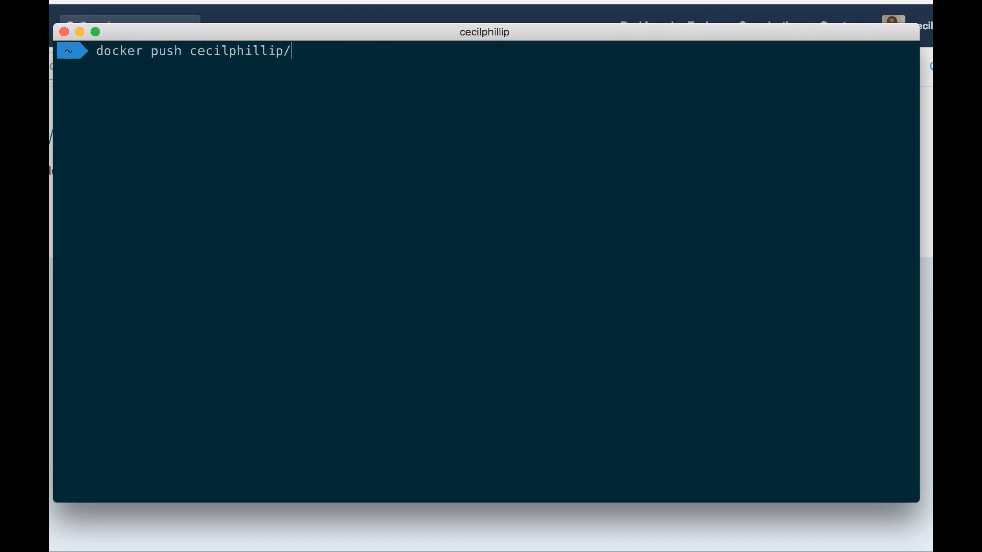
type("firstimage")
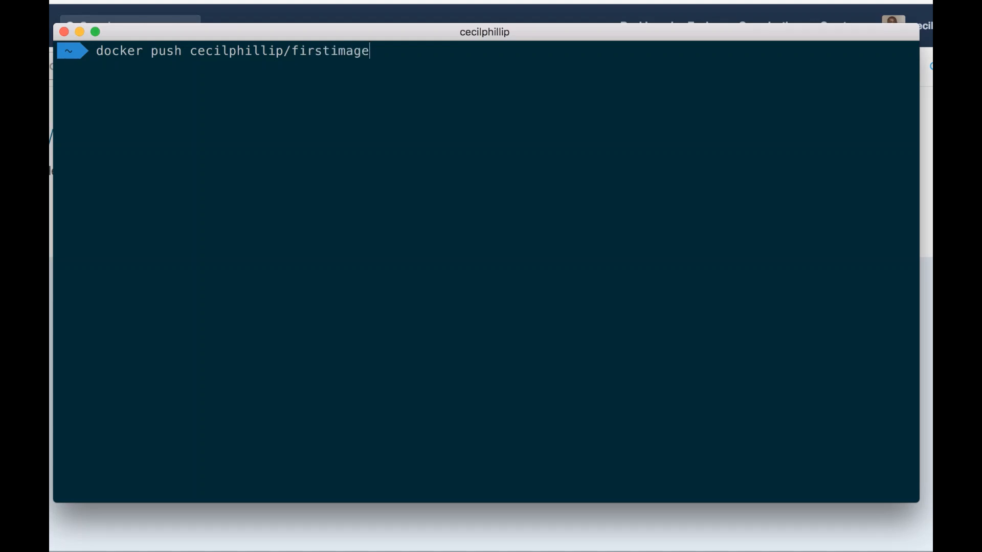
key("Return")
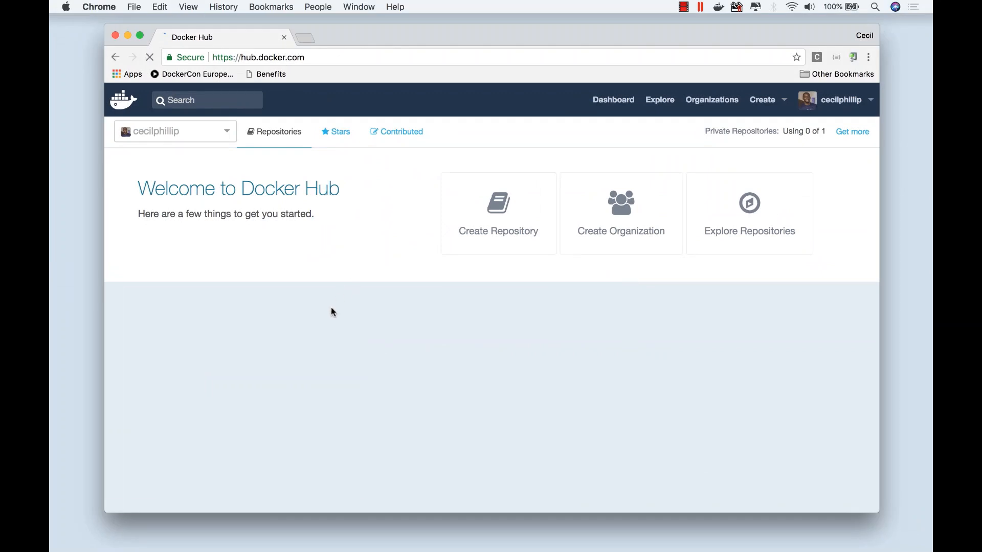
- From Repositories, open the public cecilphillip/firstimage repository
left_click(278, 131)
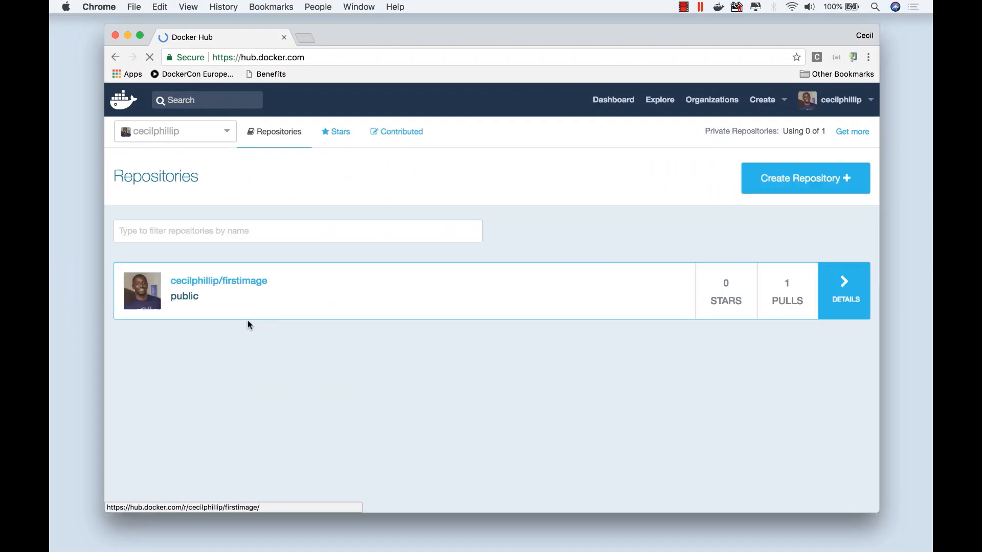
left_click(219, 280)
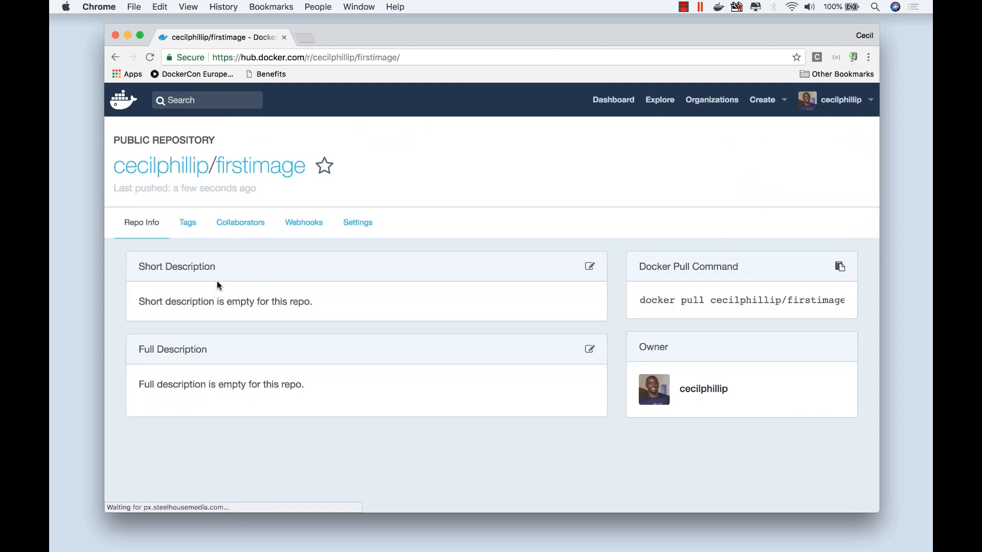
mouse_move(340, 317)
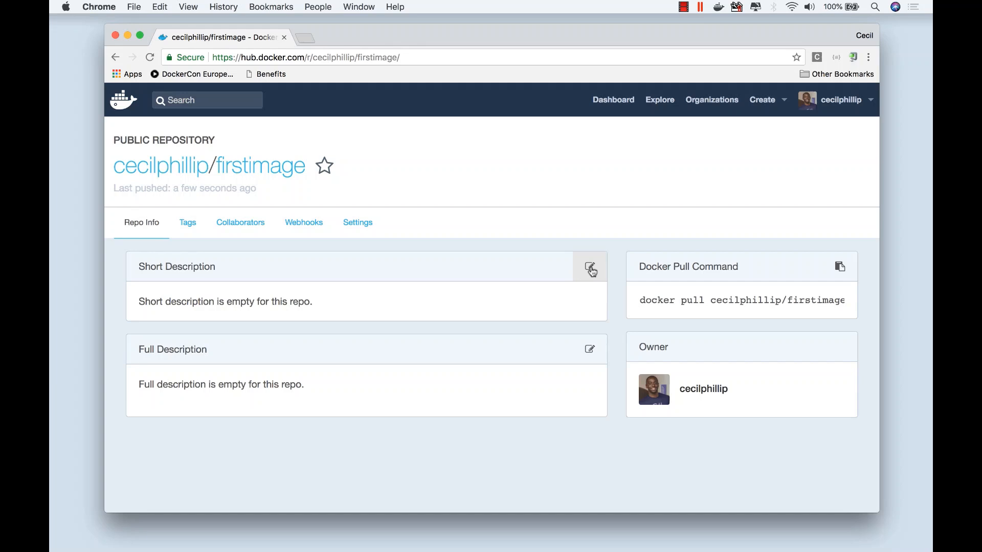
mouse_move(543, 381)
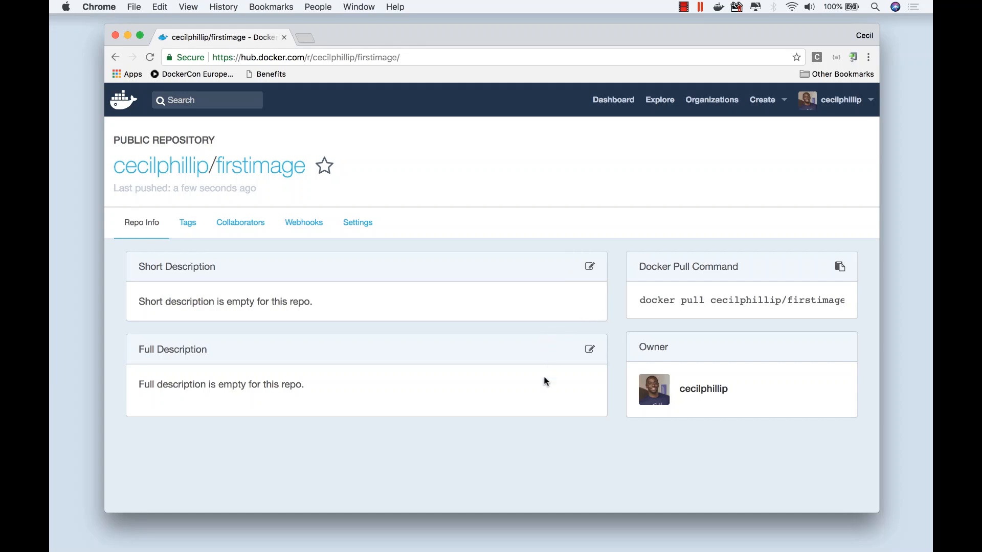
- Check the 716 MB latest tag, then return to the overview with its pull command
left_click(188, 222)
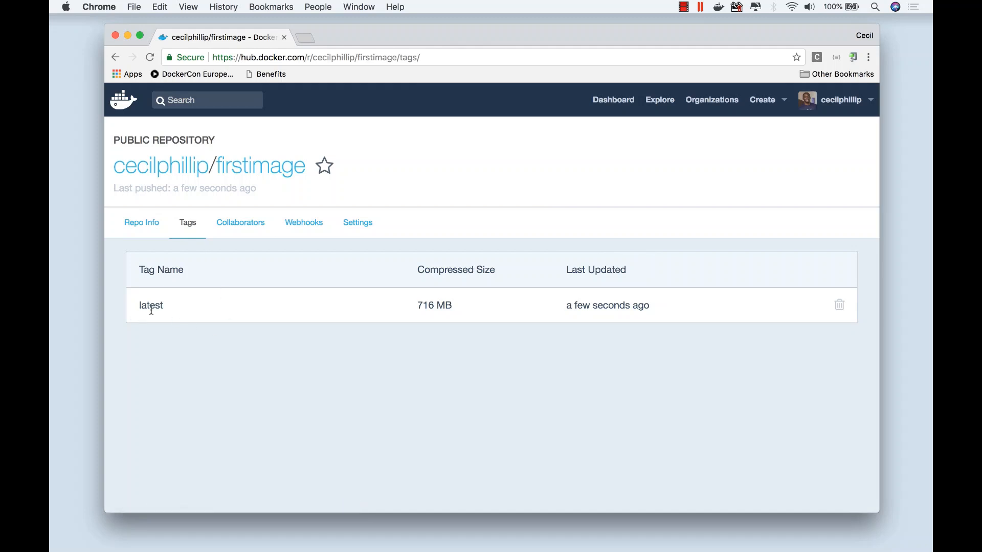
mouse_move(120, 262)
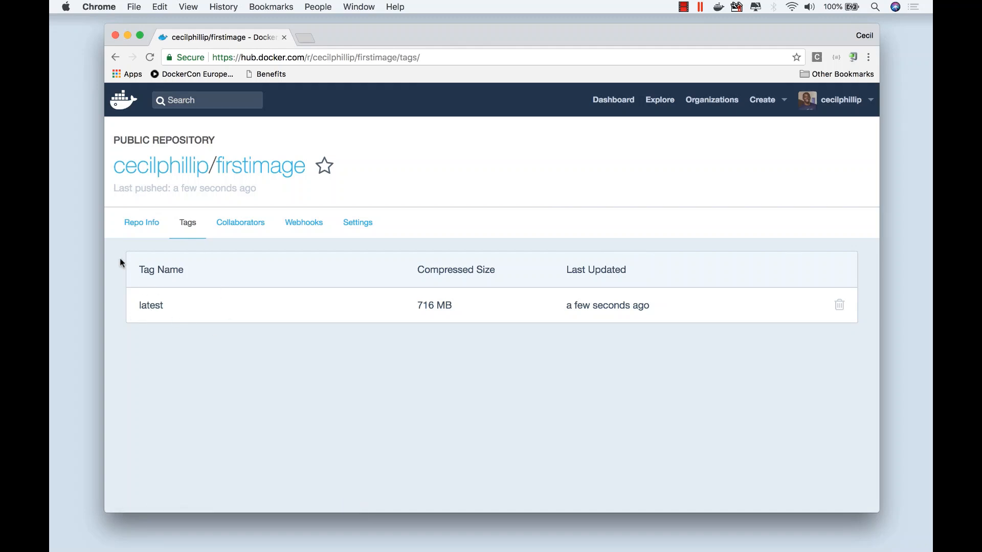
left_click(141, 223)
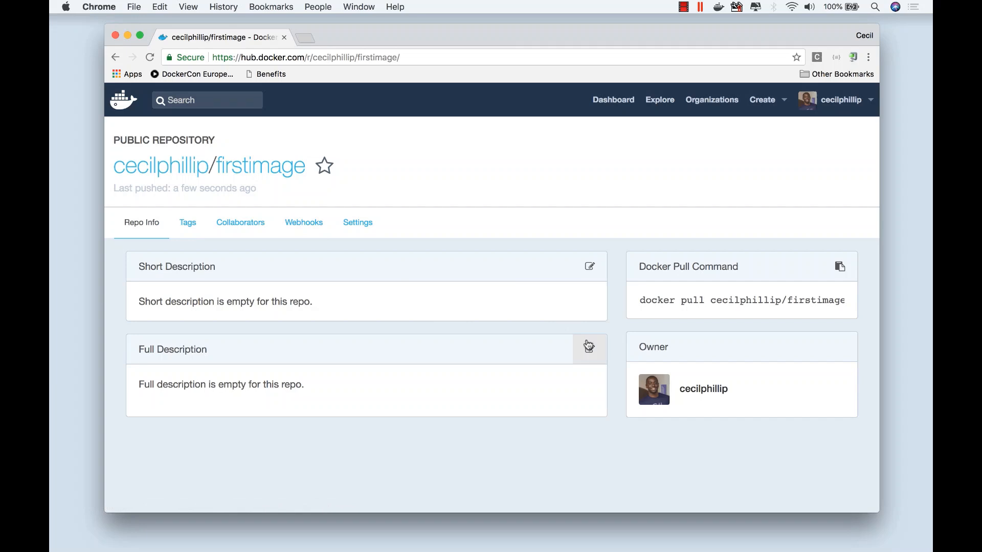
mouse_move(701, 264)
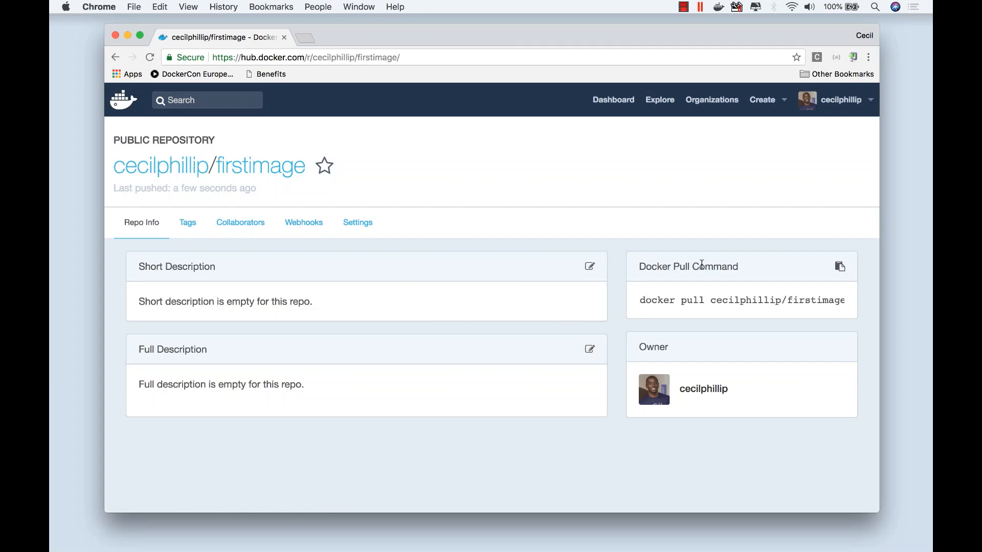
mouse_move(658, 295)
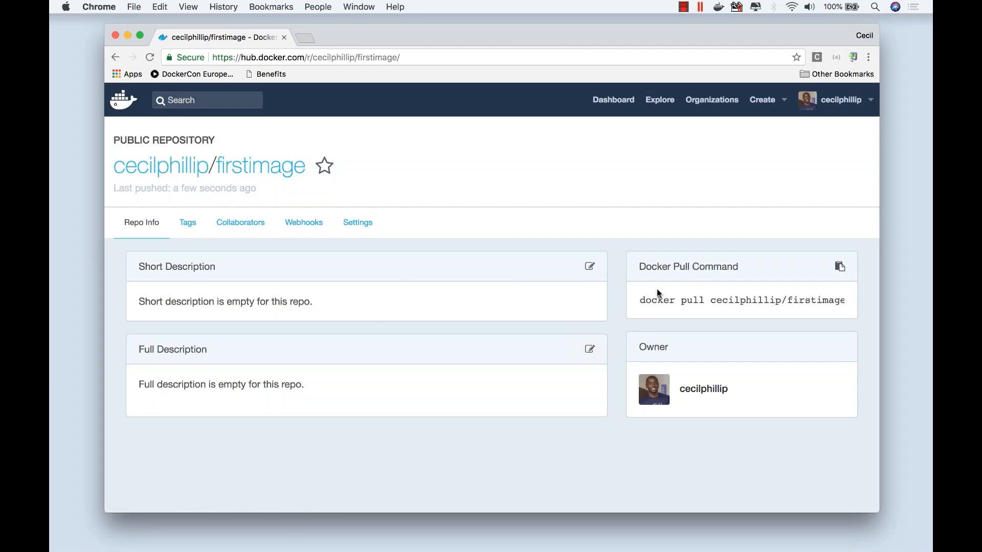